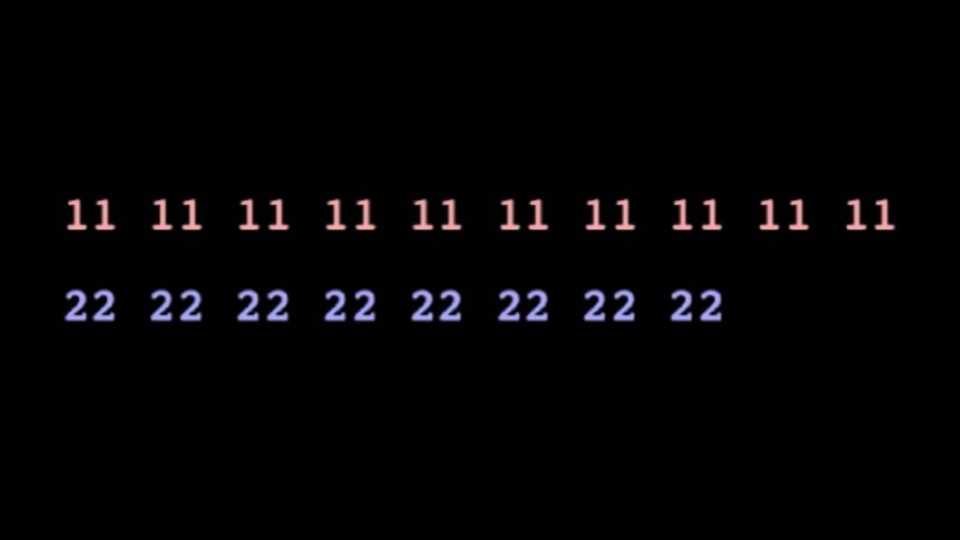
Step: Bring up FMCard 4.0.0 on its Mouse tab with no card read yet
key(F4)
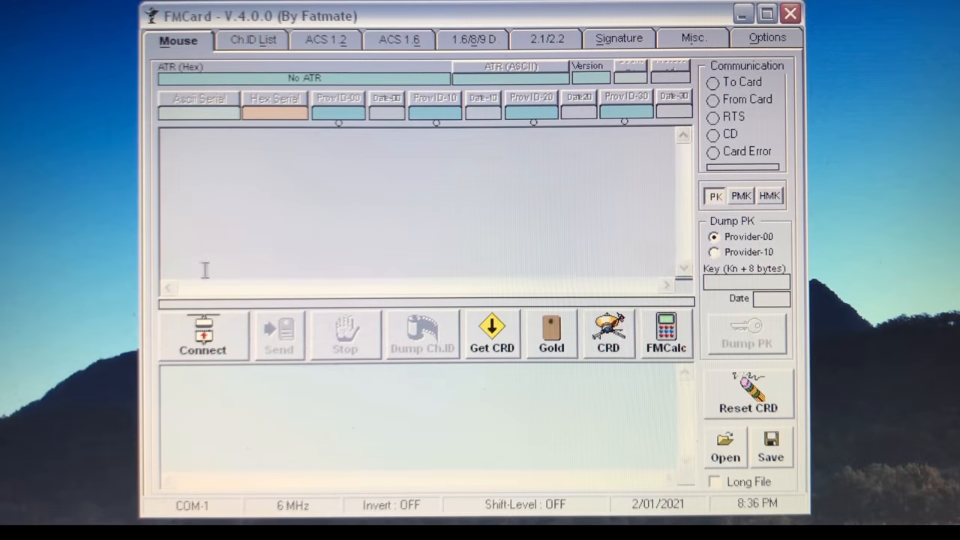
Step: Connect to the card and log its ATR, serial 11 22 33 and provider IDs with dates
click(203, 336)
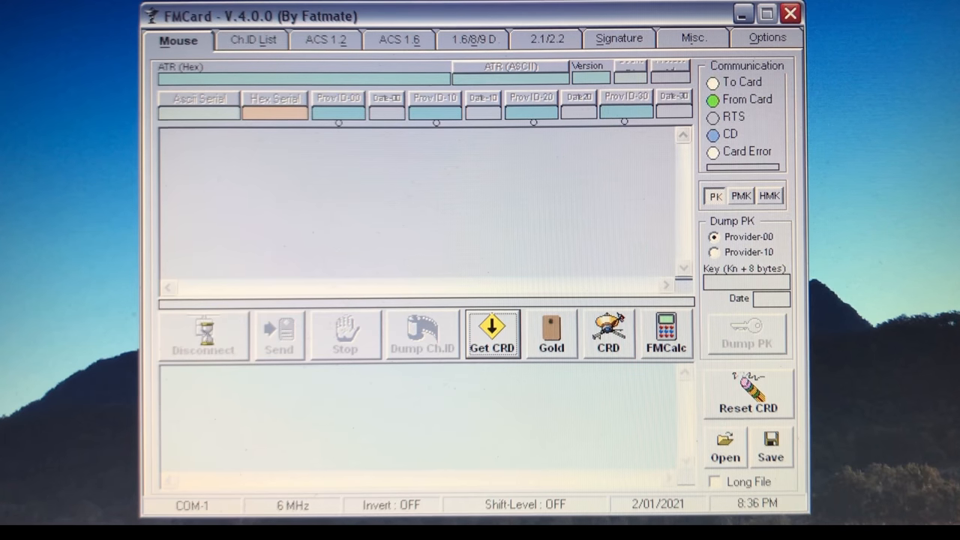
click(493, 333)
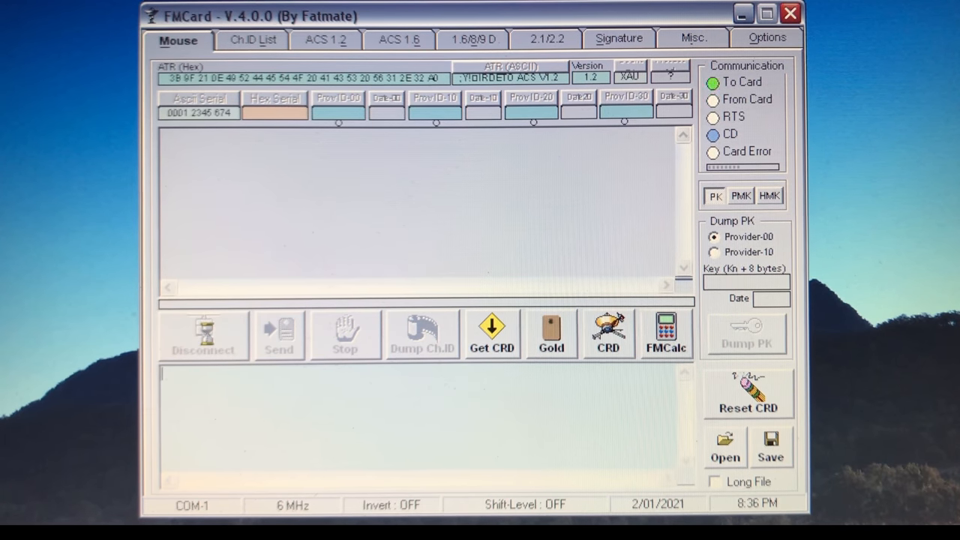
click(493, 333)
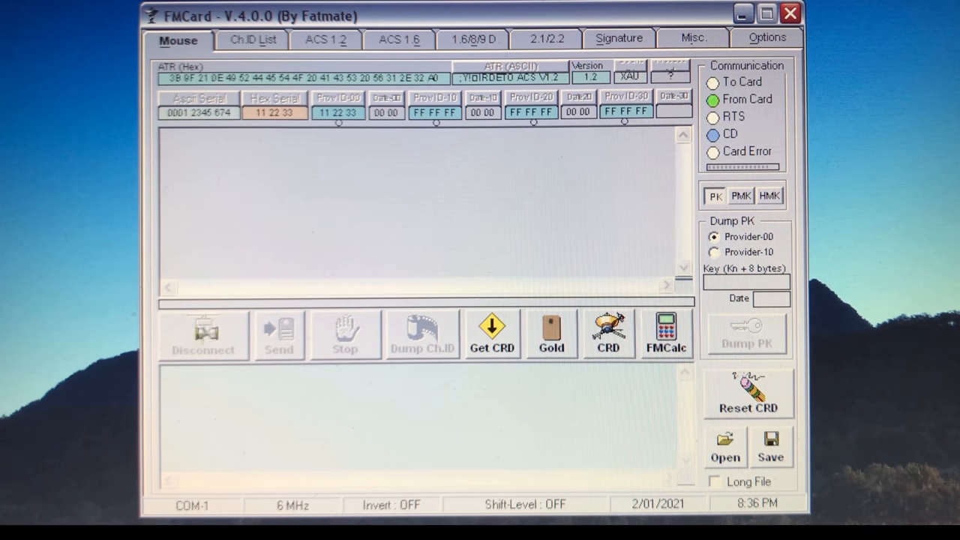
click(492, 333)
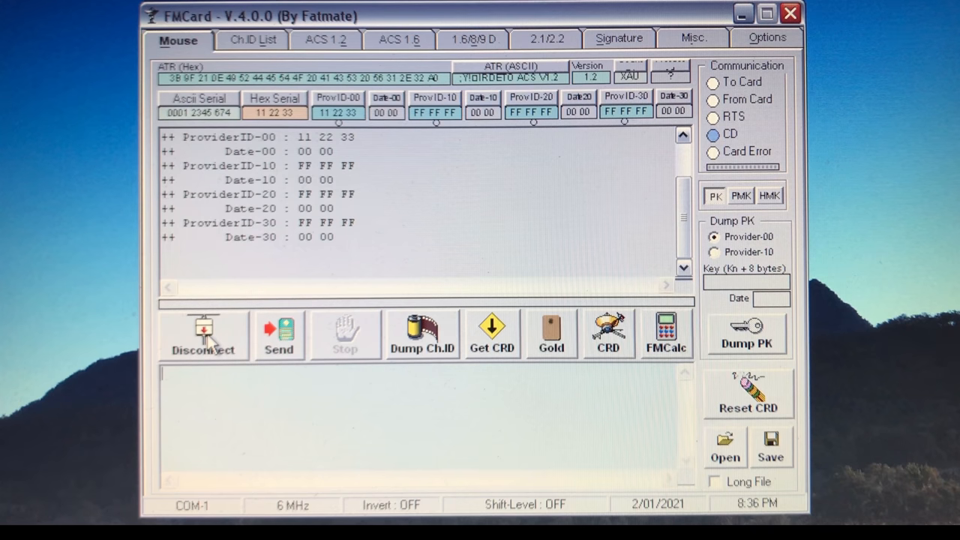
mouse_move(513, 82)
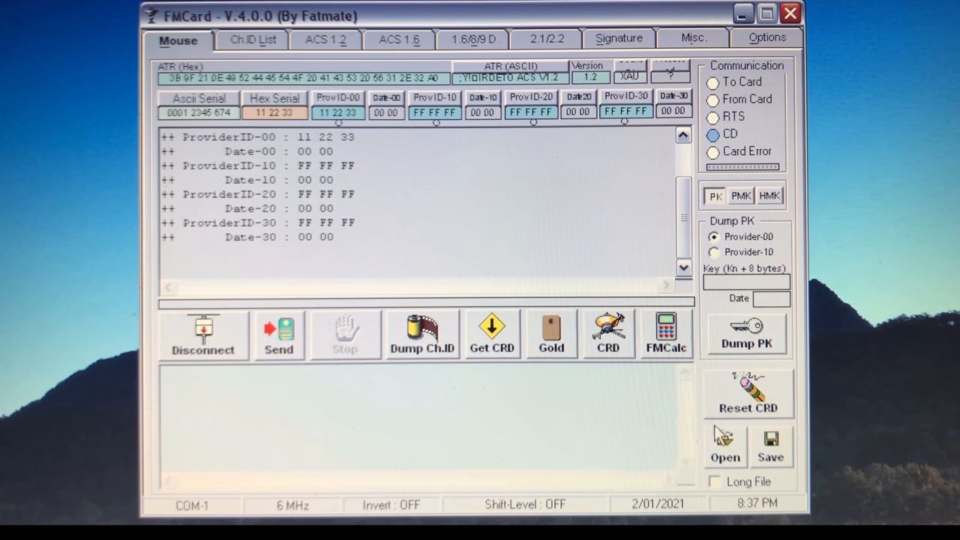
Step: Run Extract PMK P00 to read the all-zero plain master key, then reset the loaded CRD
click(725, 447)
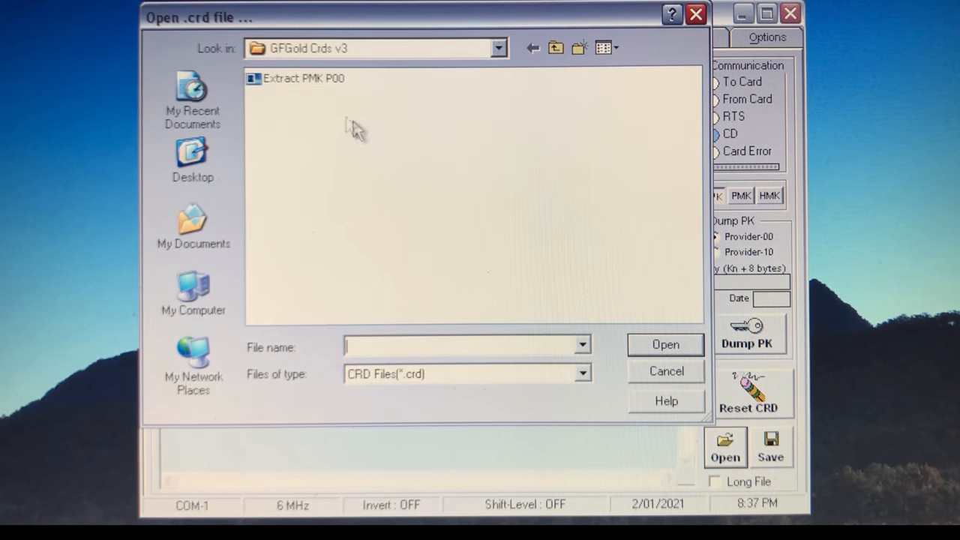
double_click(303, 78)
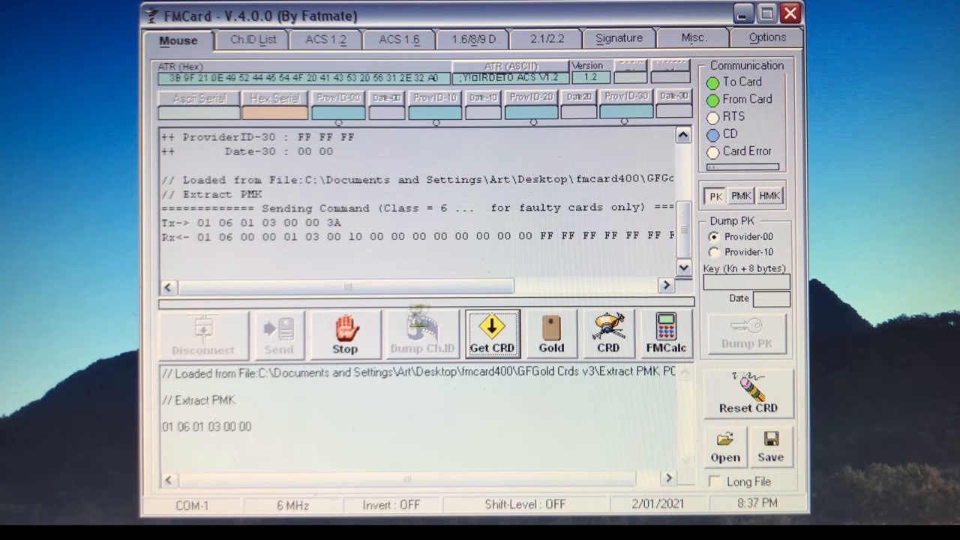
click(492, 333)
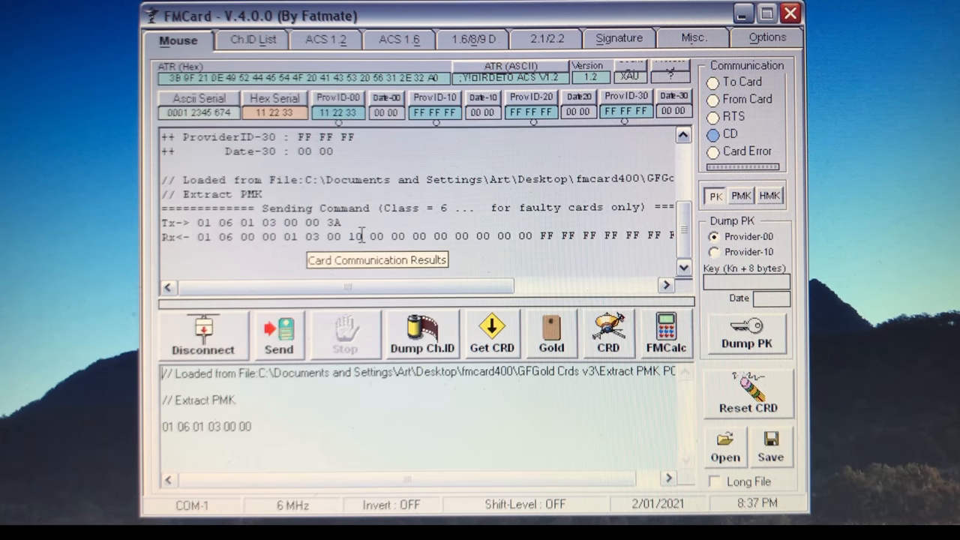
mouse_move(690, 427)
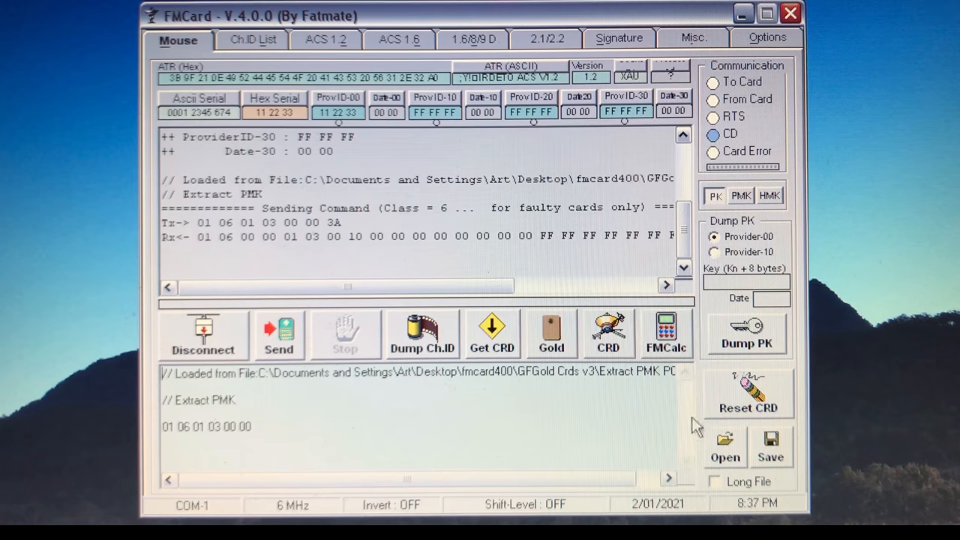
click(747, 393)
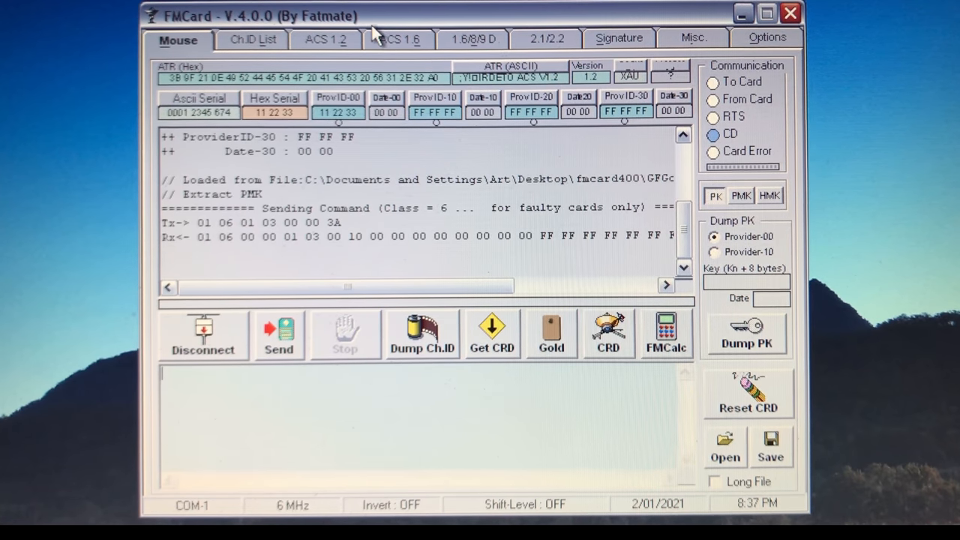
click(667, 333)
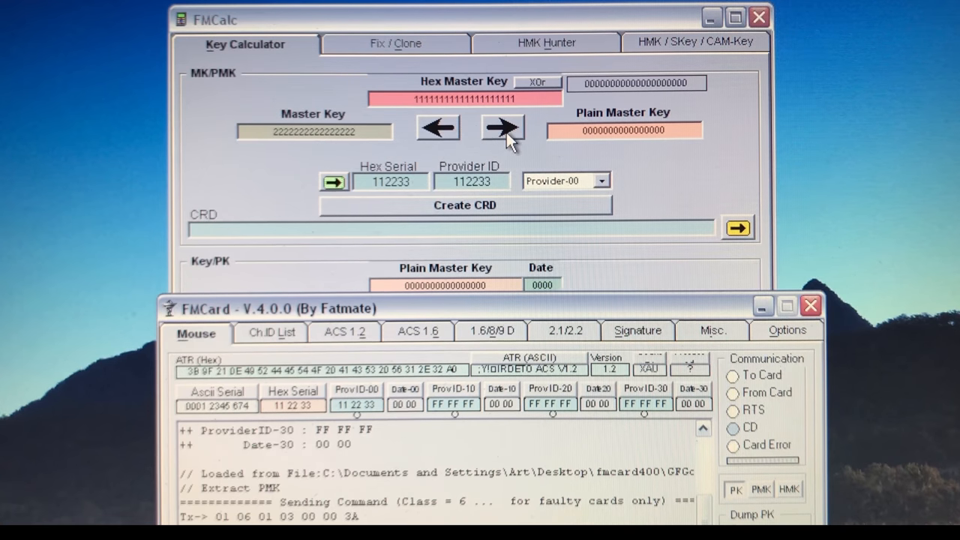
click(502, 127)
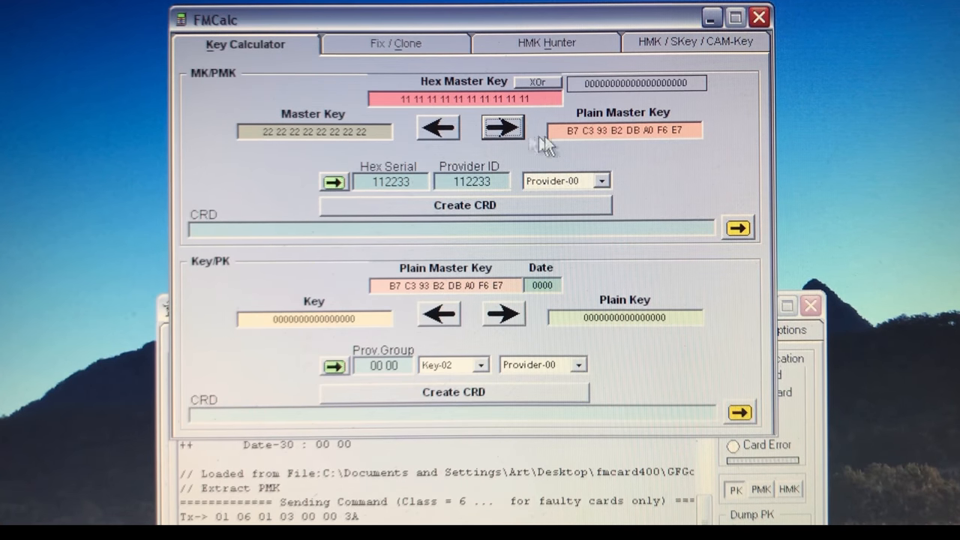
click(465, 204)
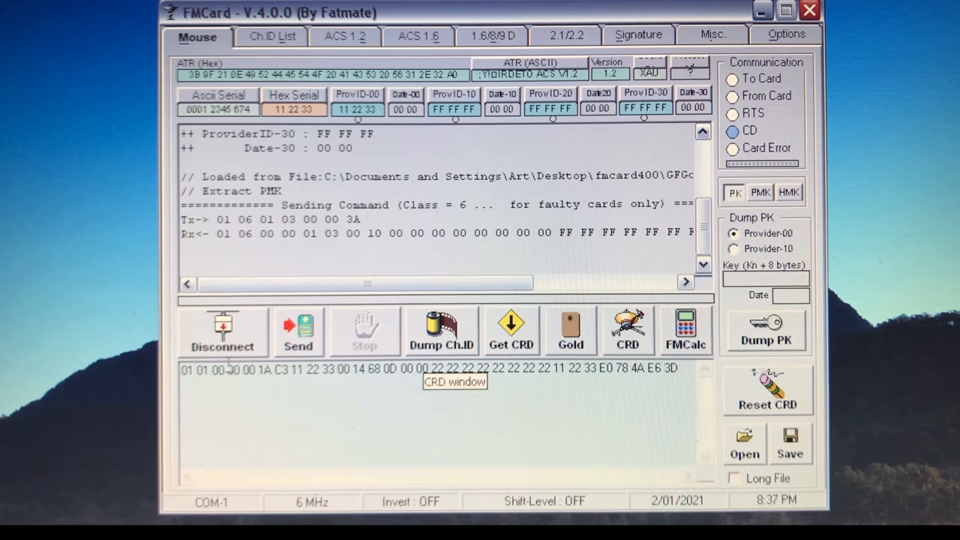
Step: Send the generated CRD to the card with Signature OK, then reset the script window
click(512, 331)
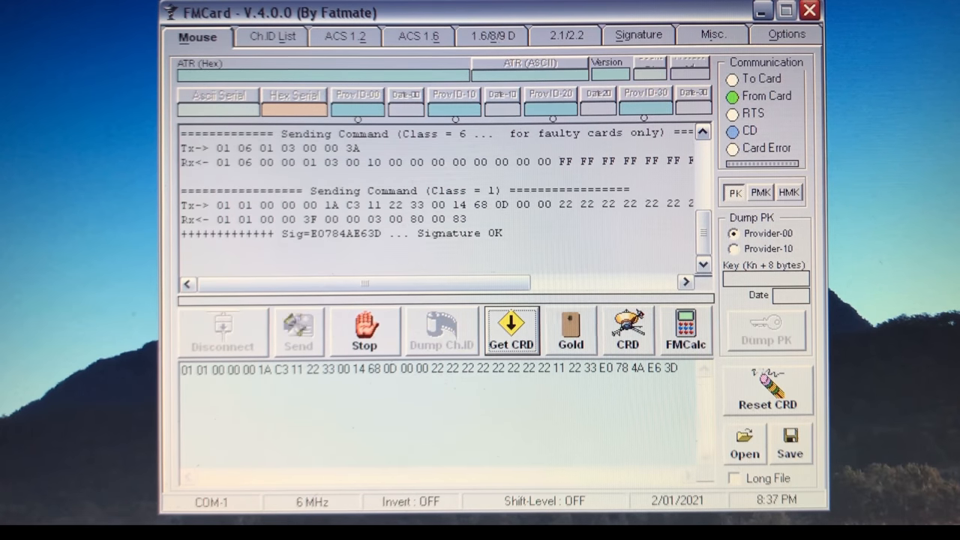
click(512, 330)
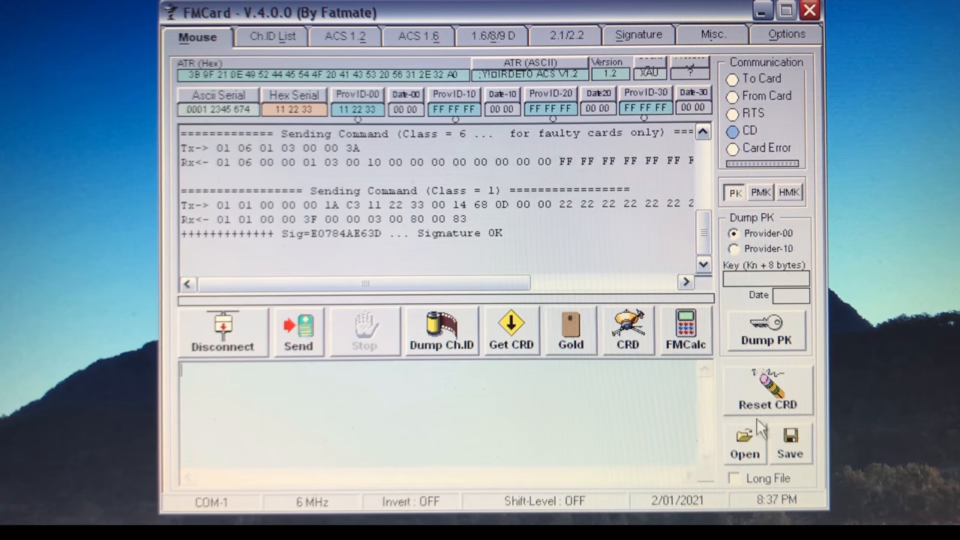
click(744, 442)
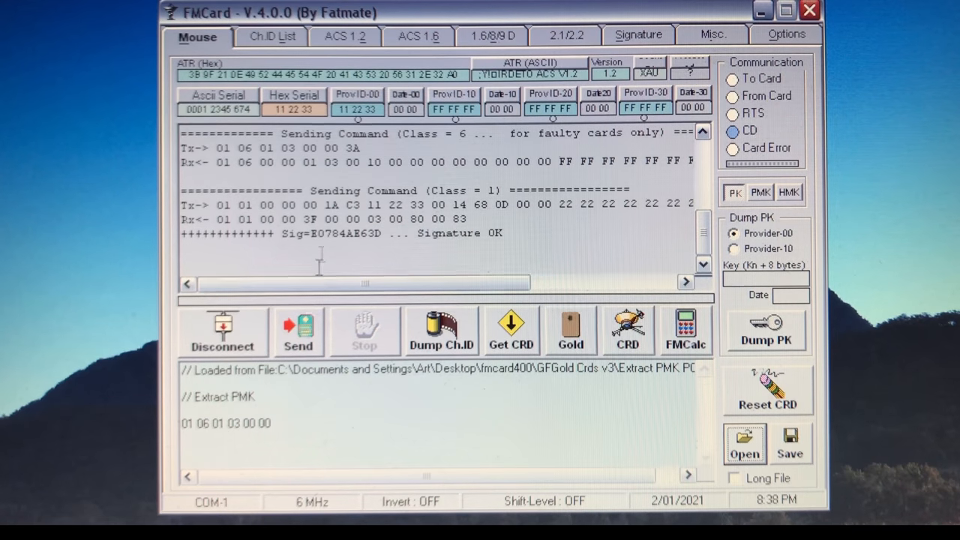
click(512, 330)
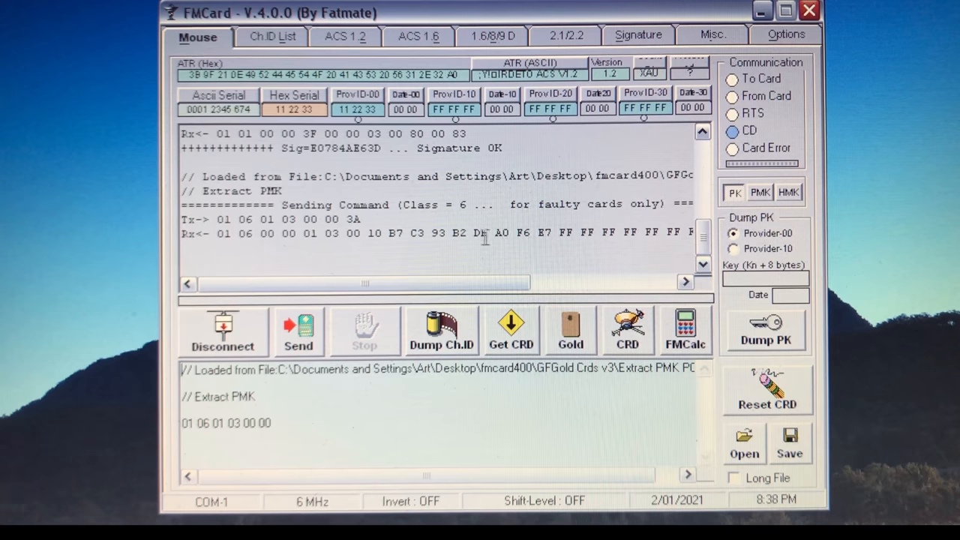
mouse_move(543, 237)
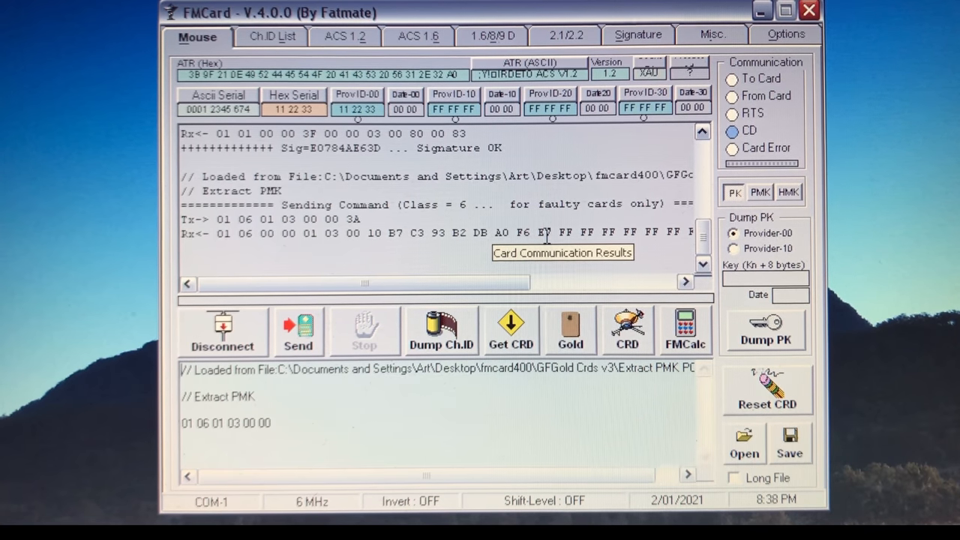